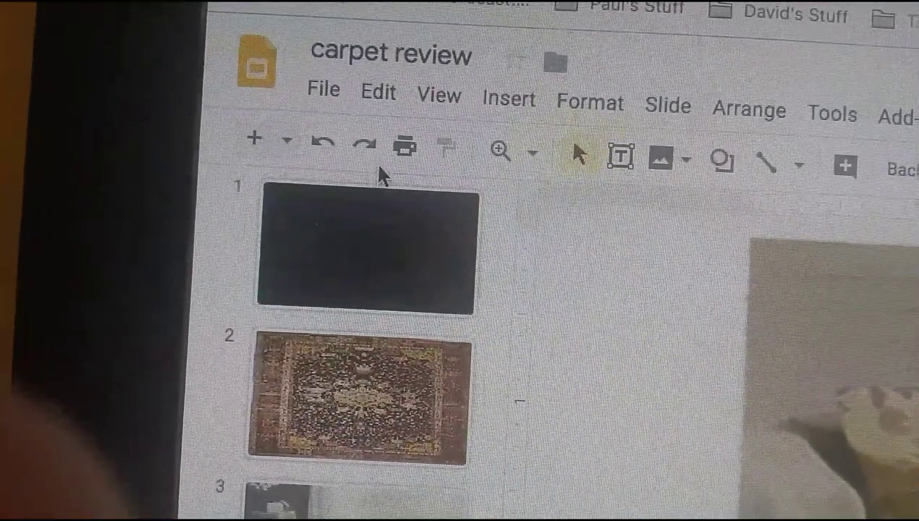
# Bring up the print dialog for 'carpet review' on the Canon printer, all pages, 1 copy, 3 sheets.
pyautogui.click(406, 145)
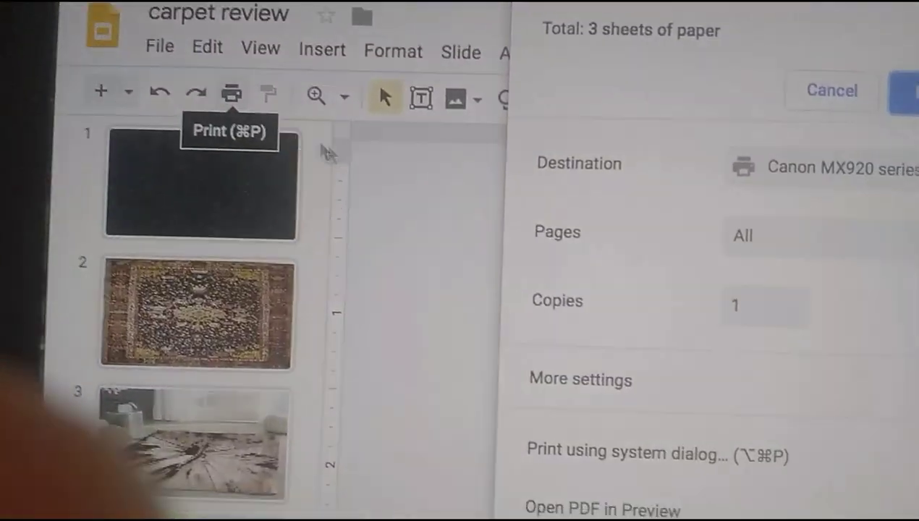